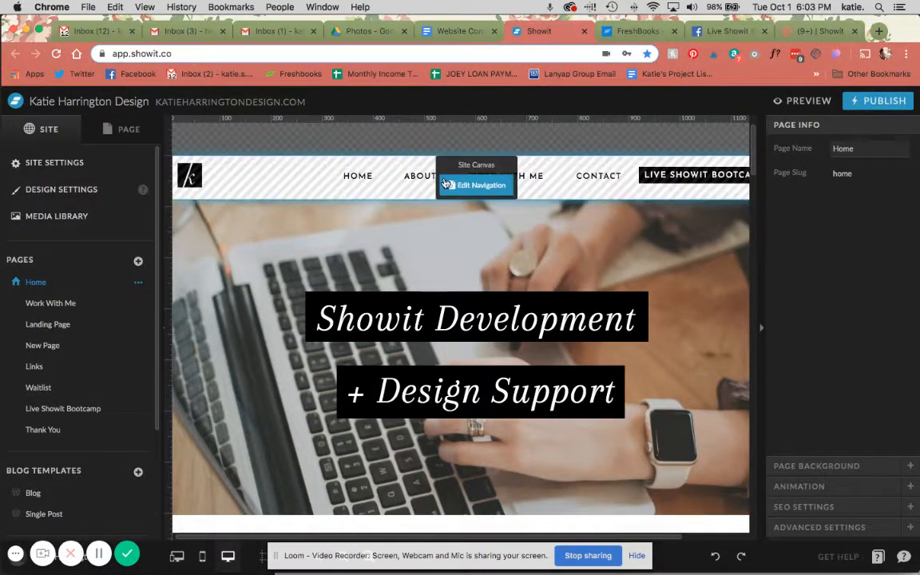
- Add a New Canvas at the bottom of the Home page and select it
scroll(down, 3)
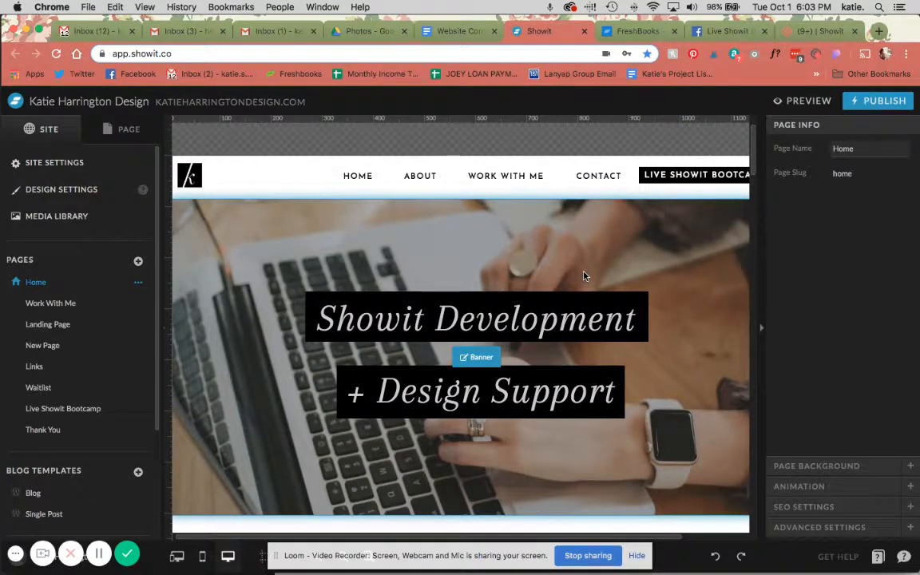
click(123, 129)
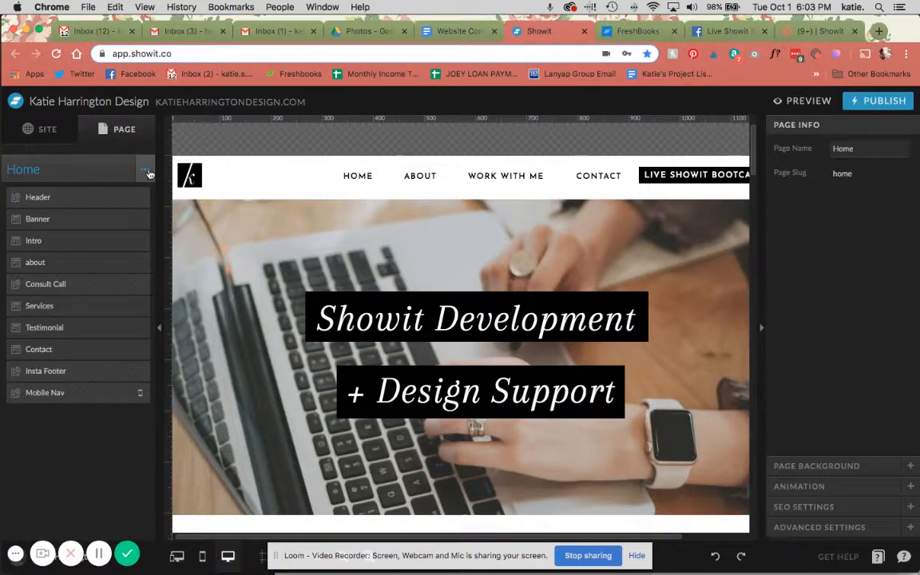
click(144, 170)
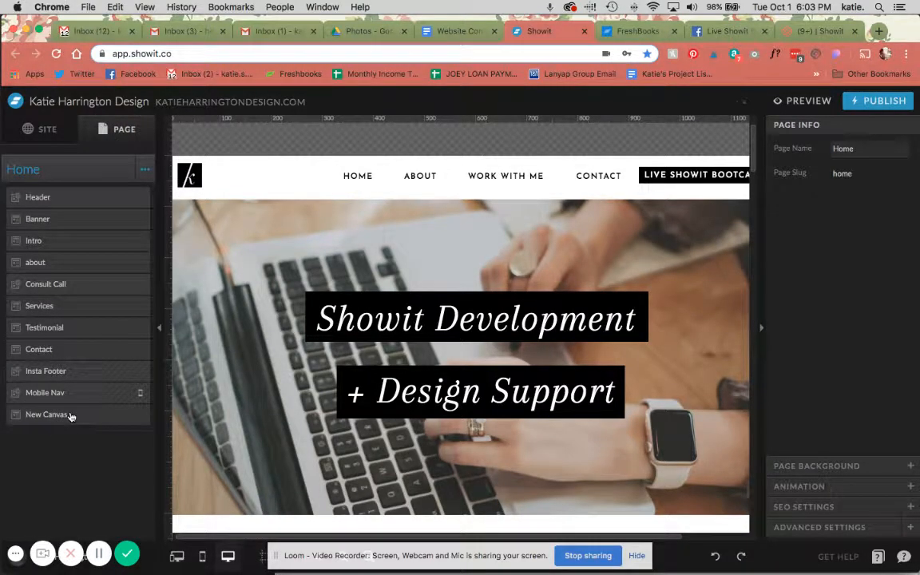
click(47, 413)
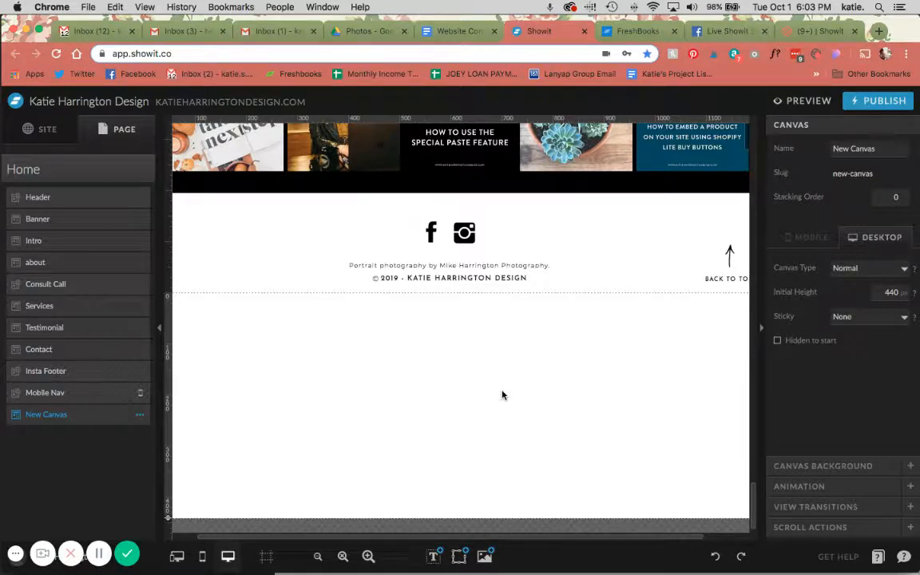
- Place a Rectangle shape inside the new canvas
click(459, 557)
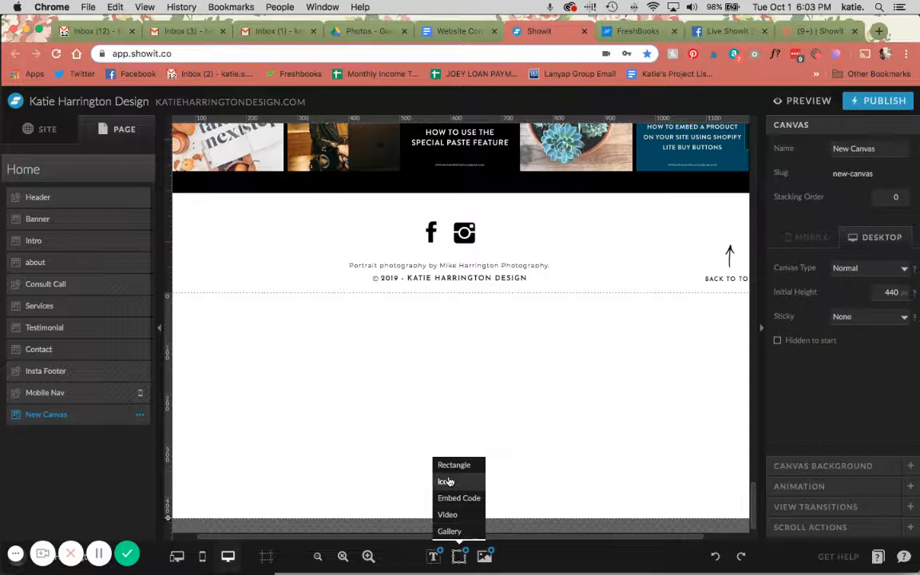
click(453, 465)
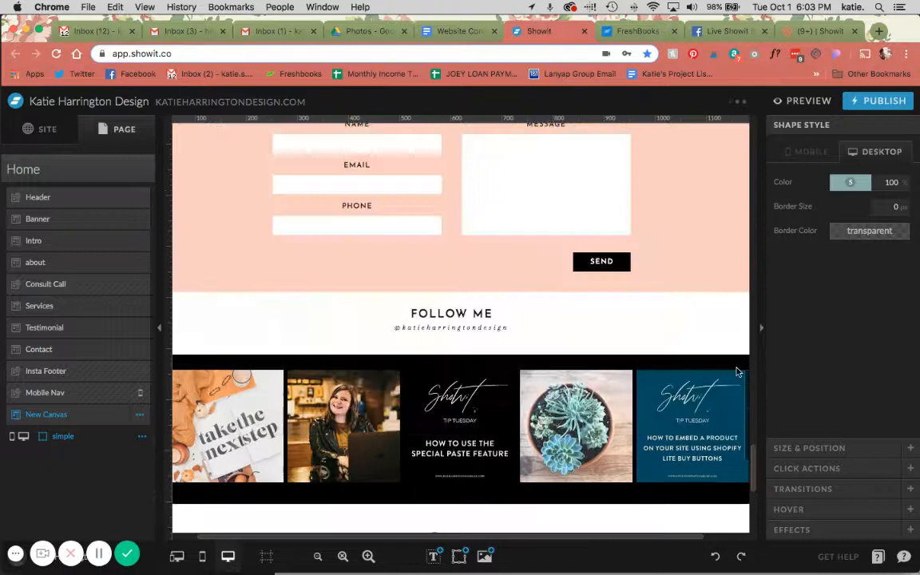
- Add a Title reading "This is a pop up!" and move it to the top of the rectangle
scroll(down, 3)
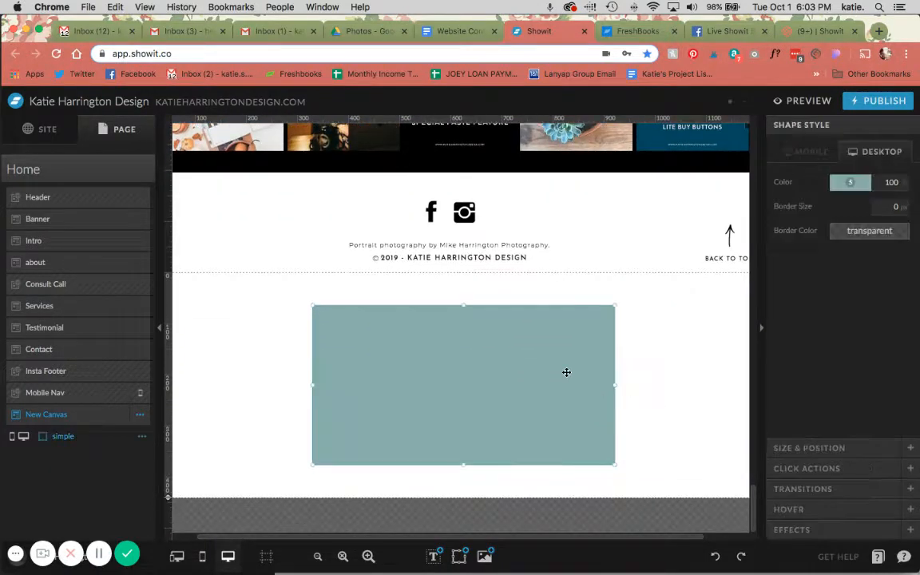
click(434, 555)
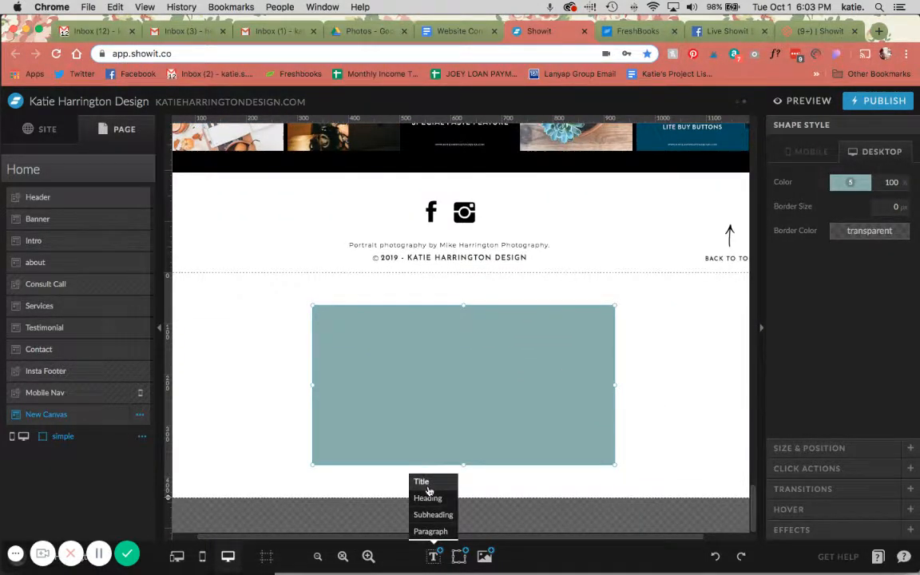
click(421, 481)
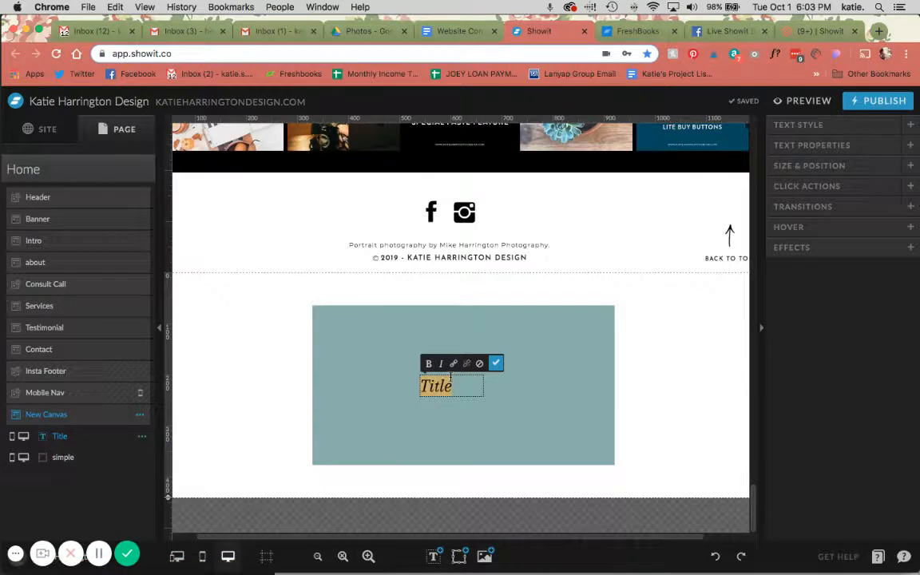
text(pop up!)
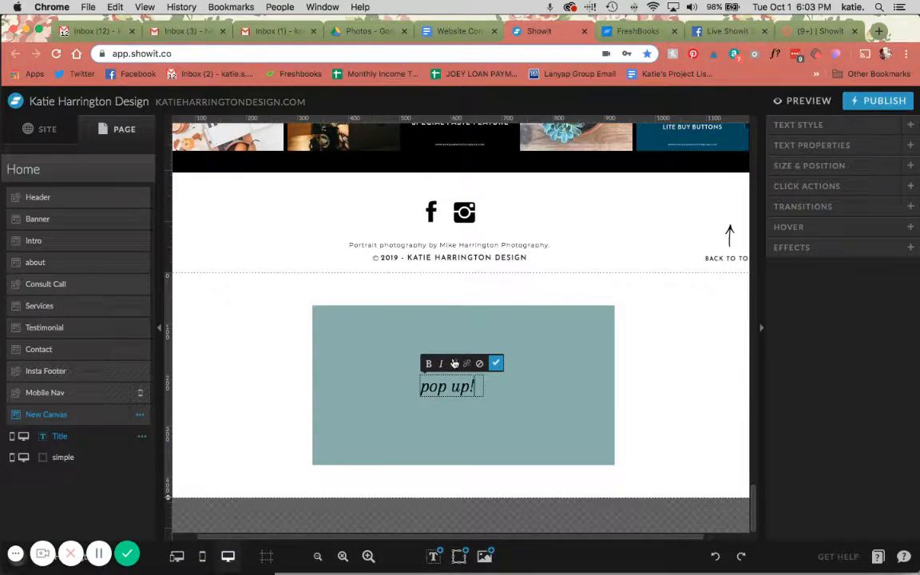
text(This is a pop up!)
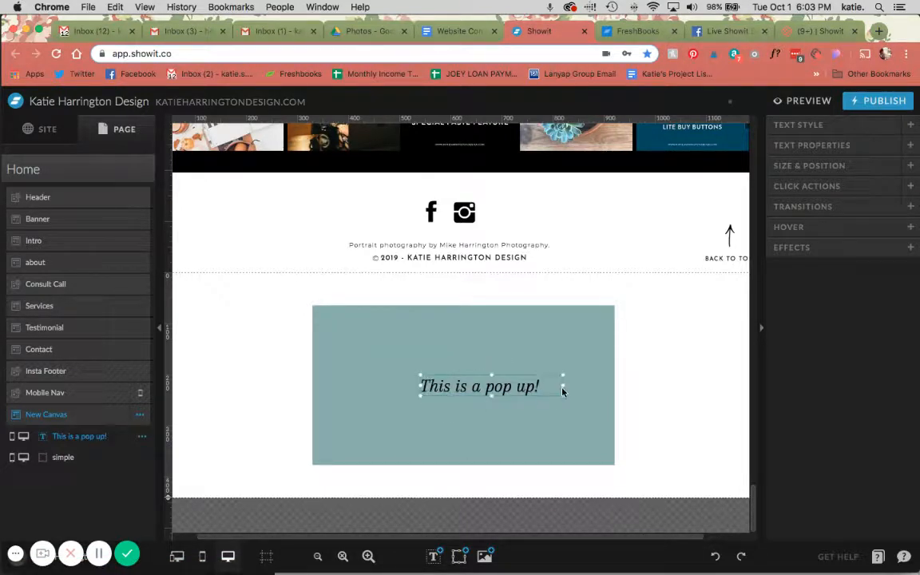
drag(479, 386, 464, 337)
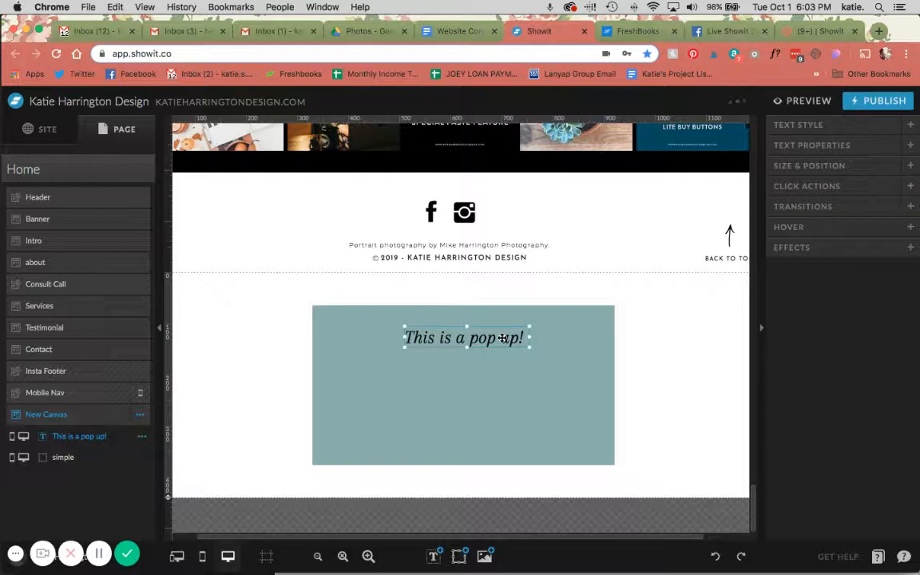
- Copy the Waitlist page's signup form into the Home pop-up beneath the heading, resized to fit
click(47, 128)
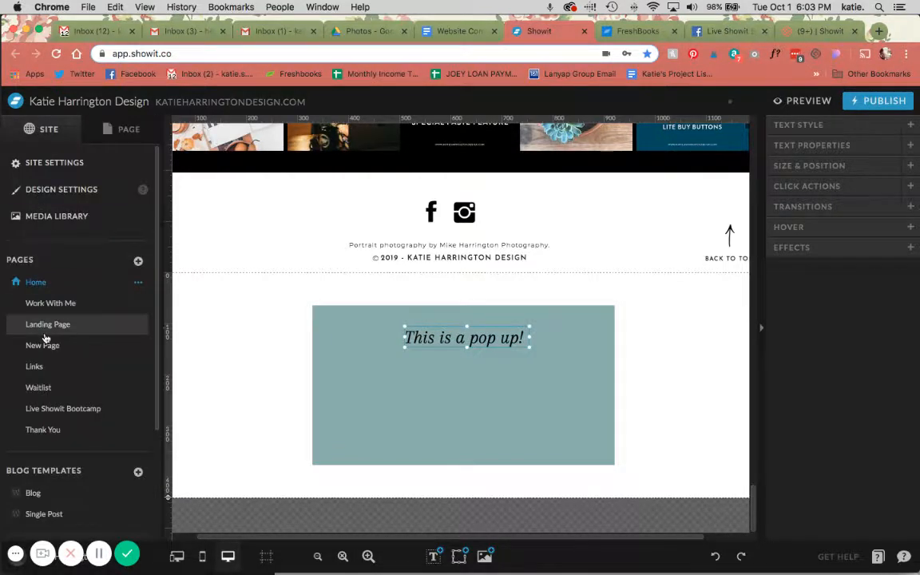
click(38, 388)
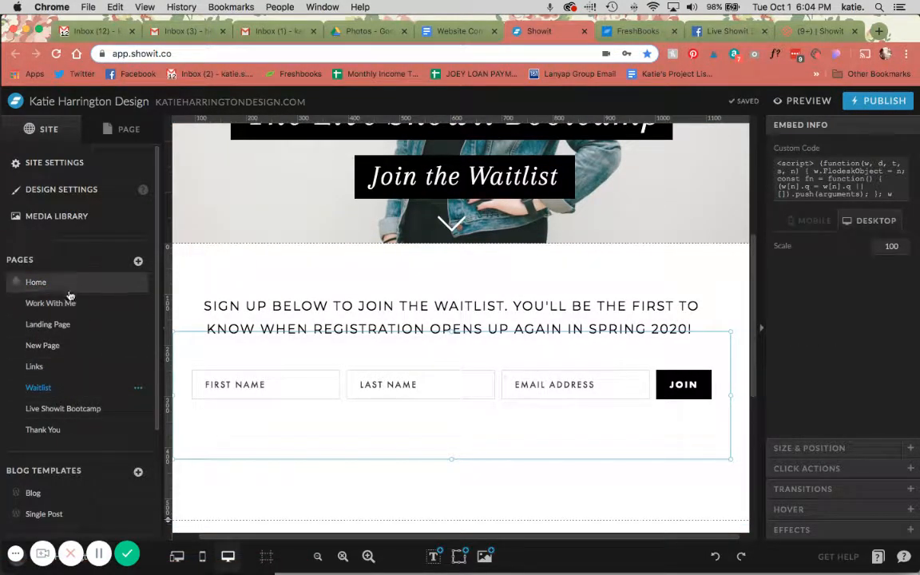
click(35, 281)
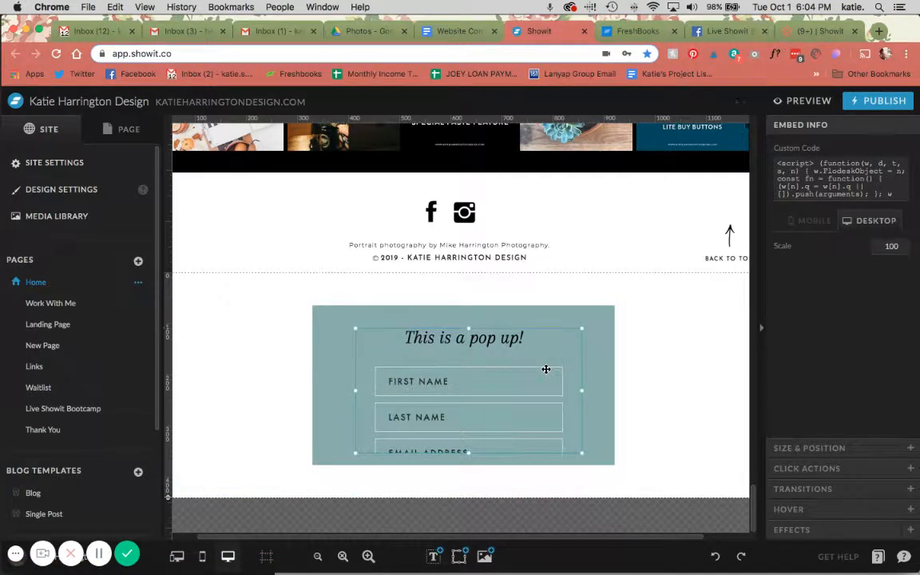
scroll(down, 3)
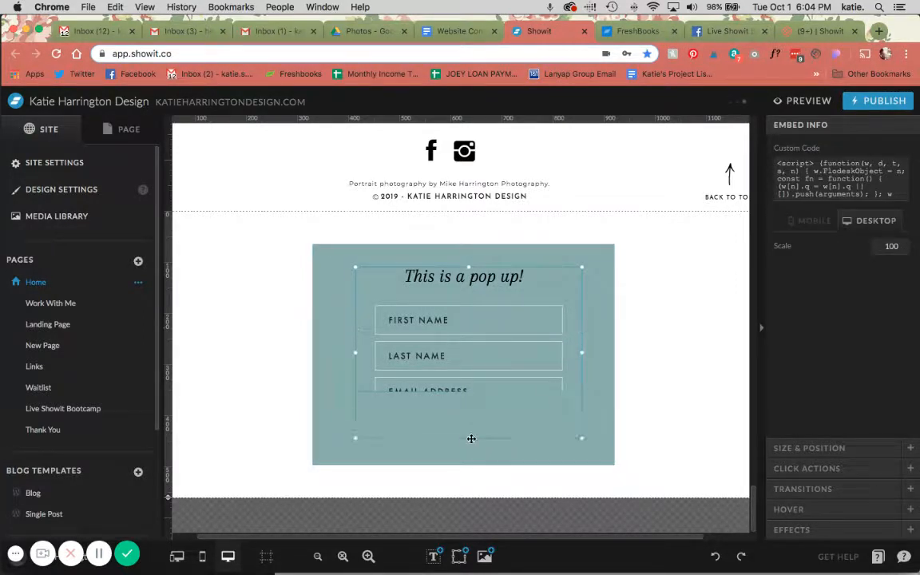
click(463, 363)
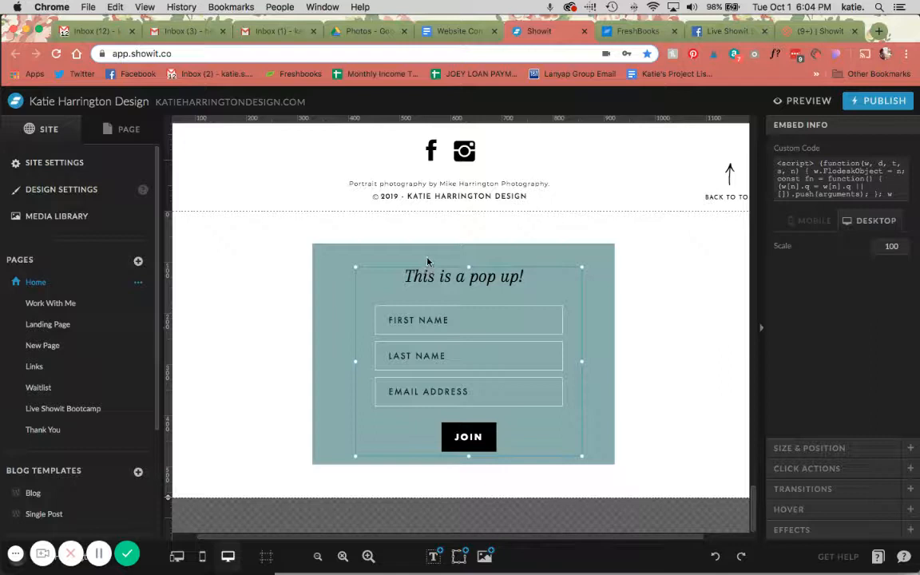
- Add an Icon, swap it for the X symbol in Icon Chooser and colour it white
click(434, 555)
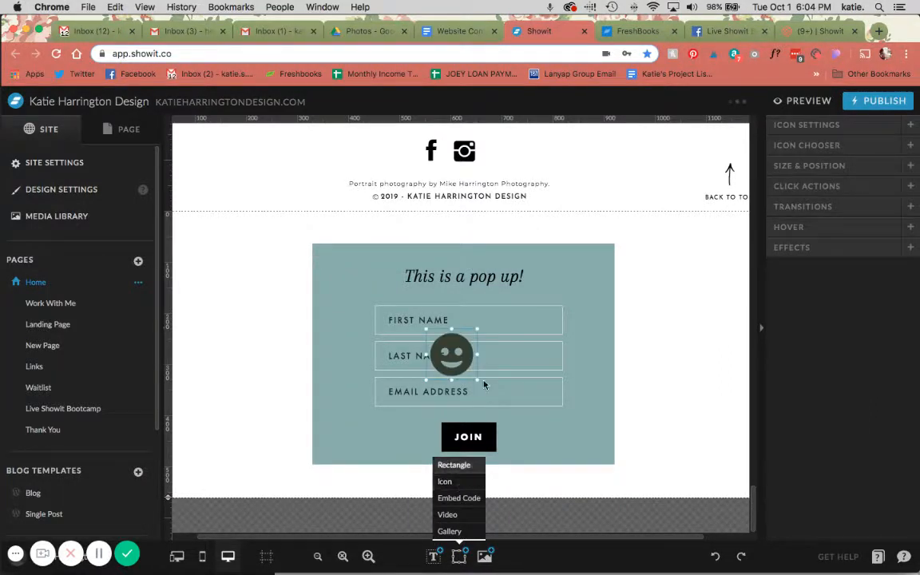
click(806, 145)
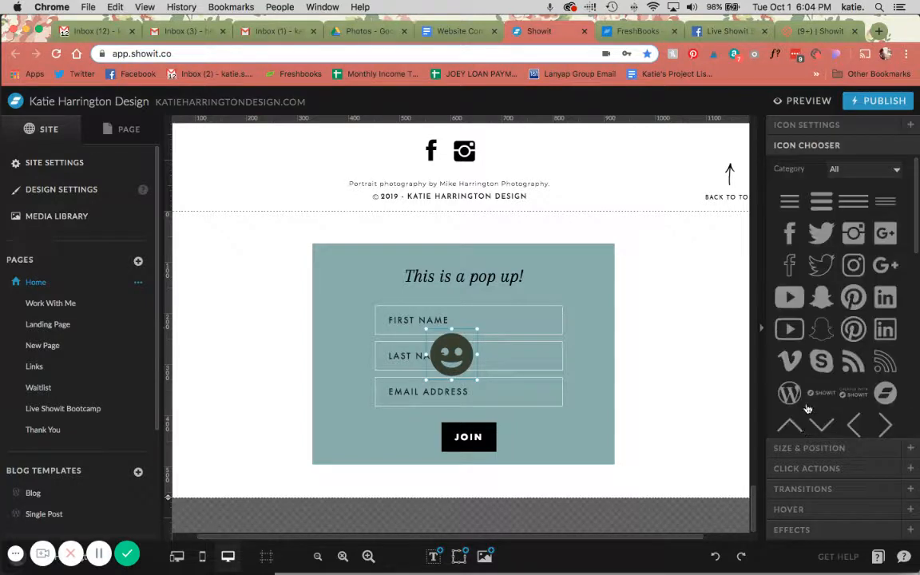
scroll(down, 3)
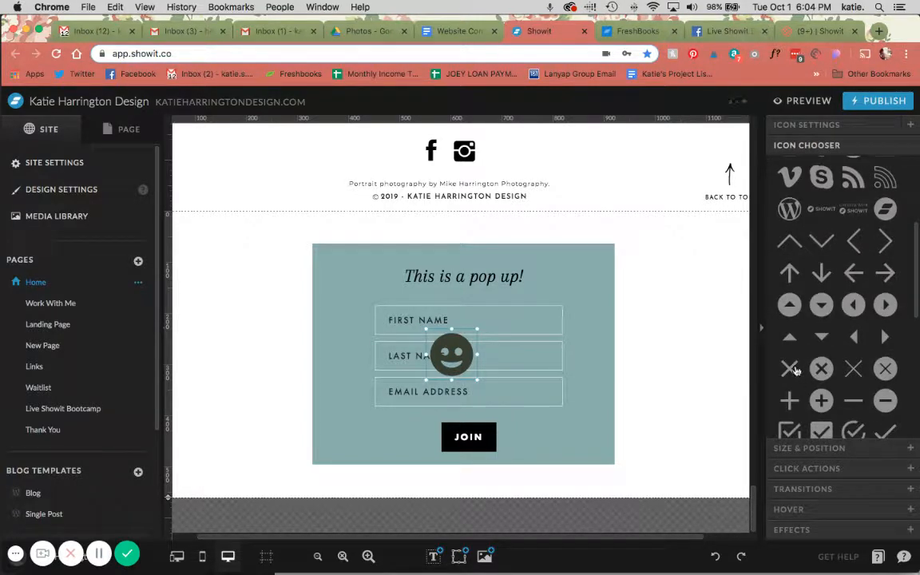
click(789, 369)
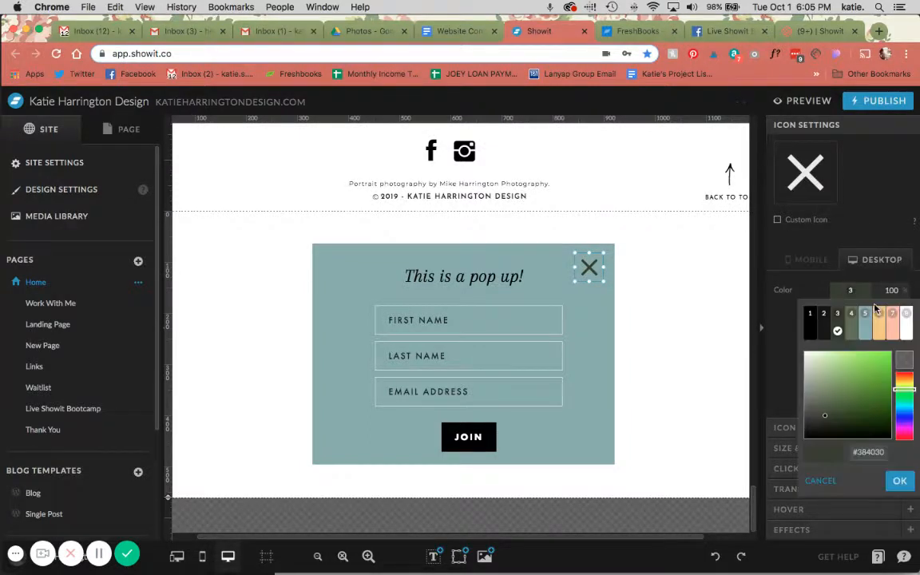
click(899, 480)
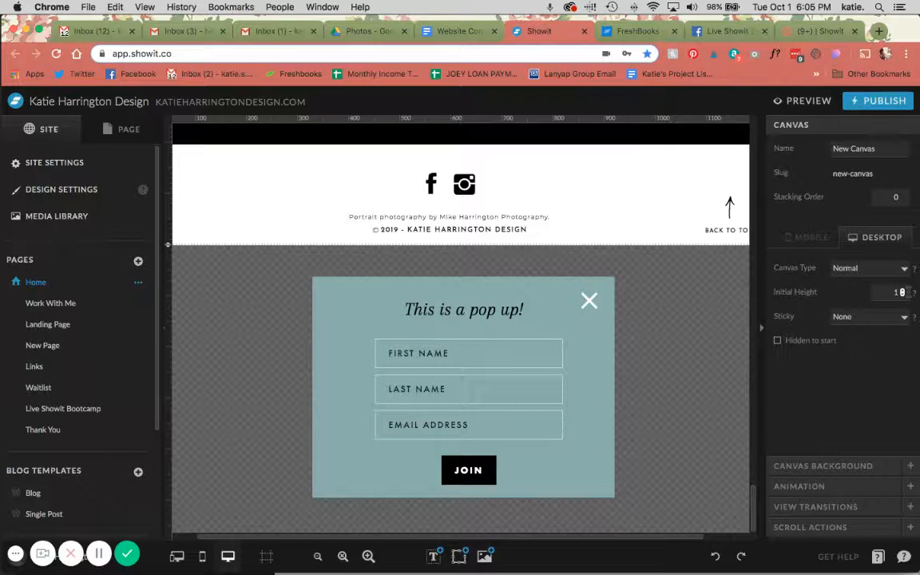
- Set the canvas Initial Height to 1 and Stacking Order to 10
click(870, 196)
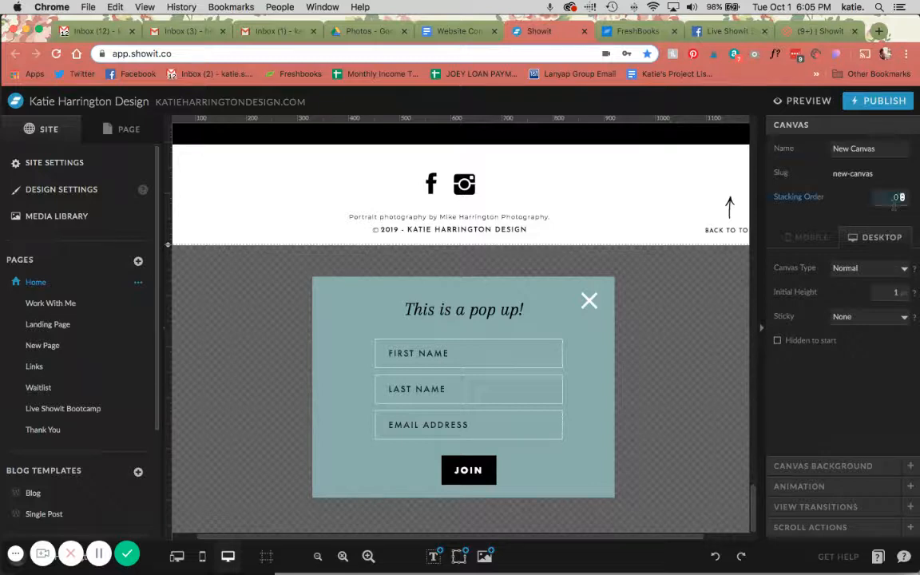
click(889, 197)
text(10)
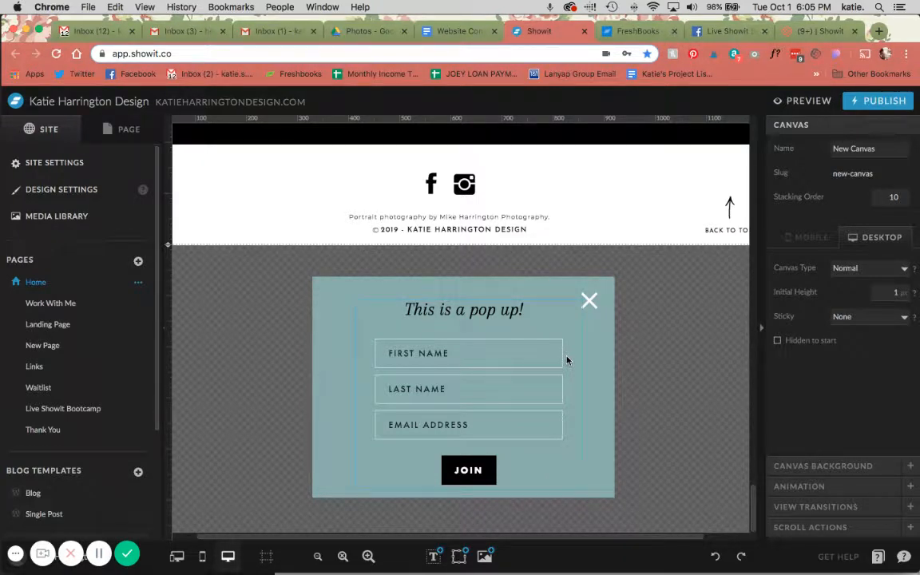
- Set the canvas Sticky to Top and tick Hidden to start
click(866, 316)
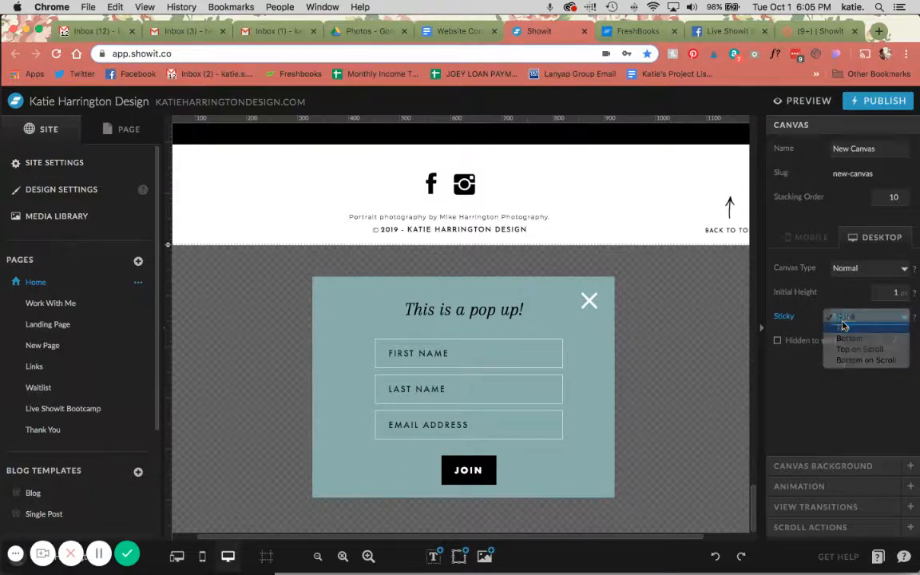
click(844, 323)
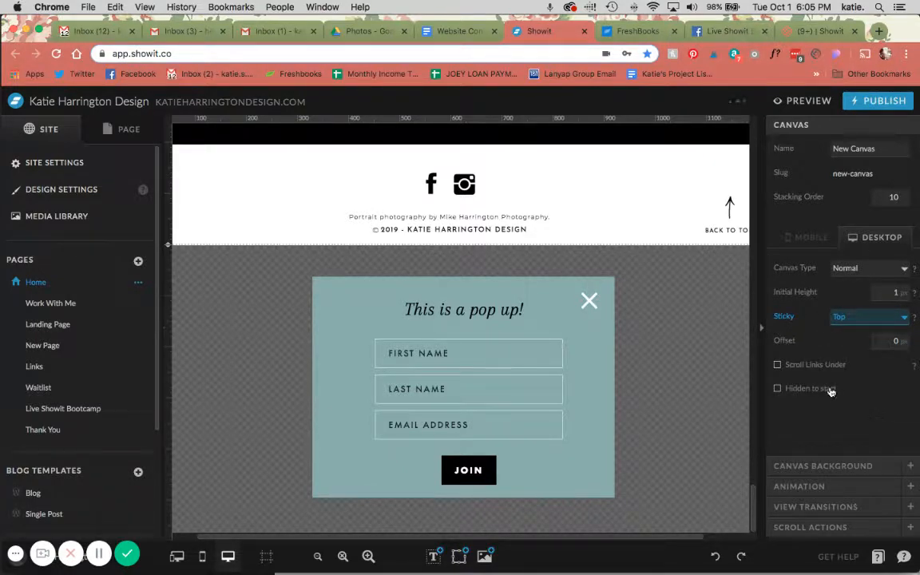
click(777, 388)
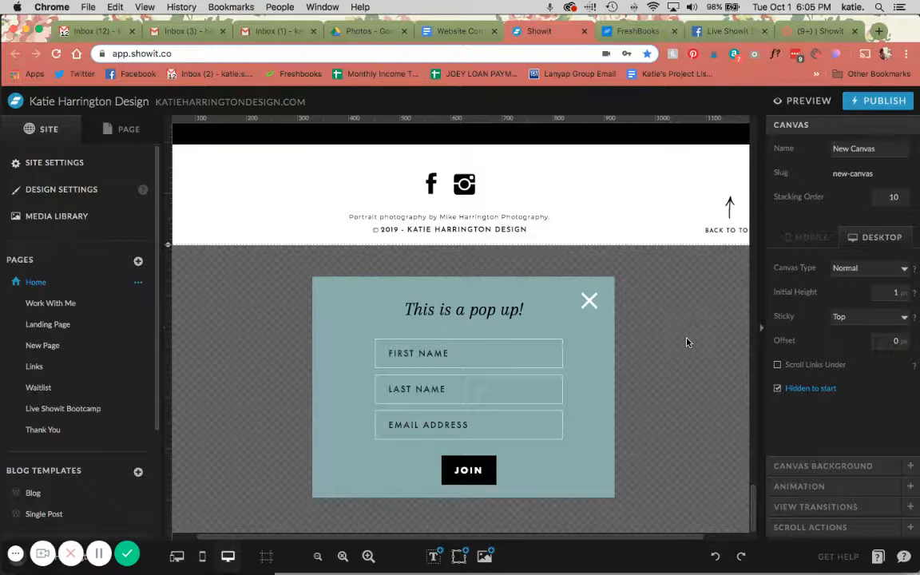
click(176, 555)
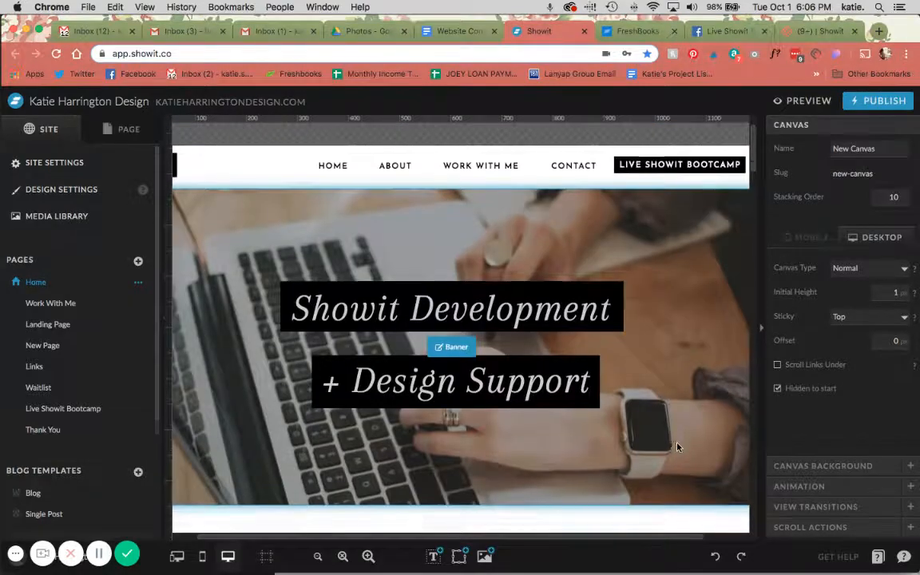
- Choose New Canvas in the scroll action's Canvas dropdown
scroll(down, 3)
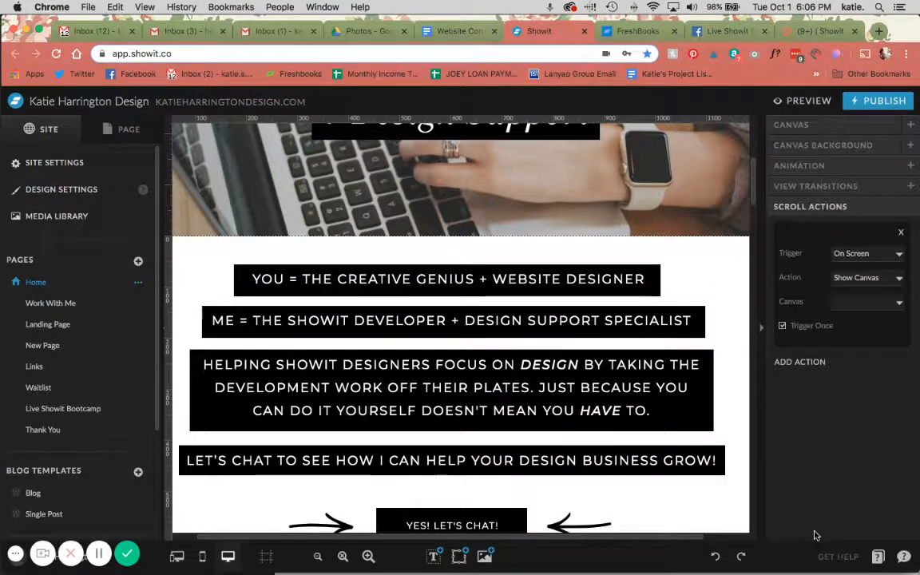
click(867, 253)
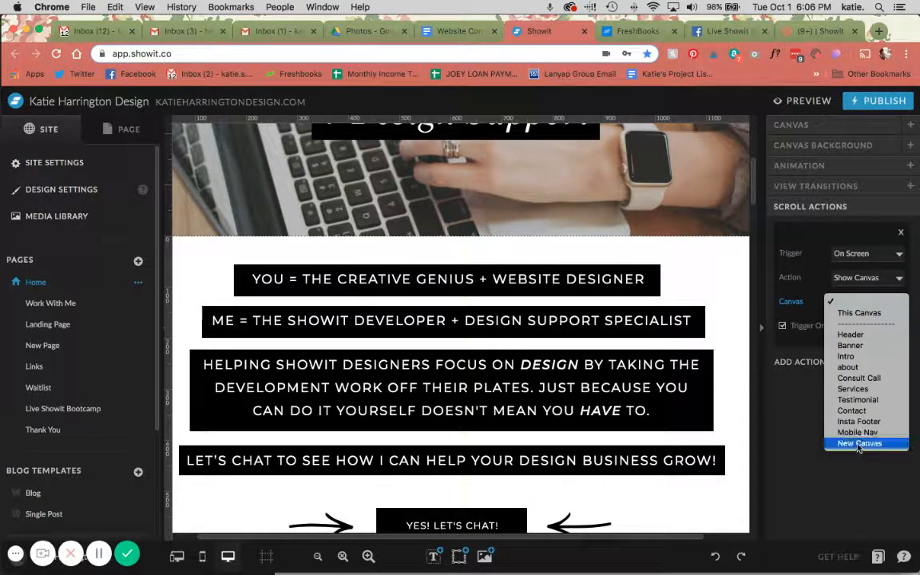
click(859, 443)
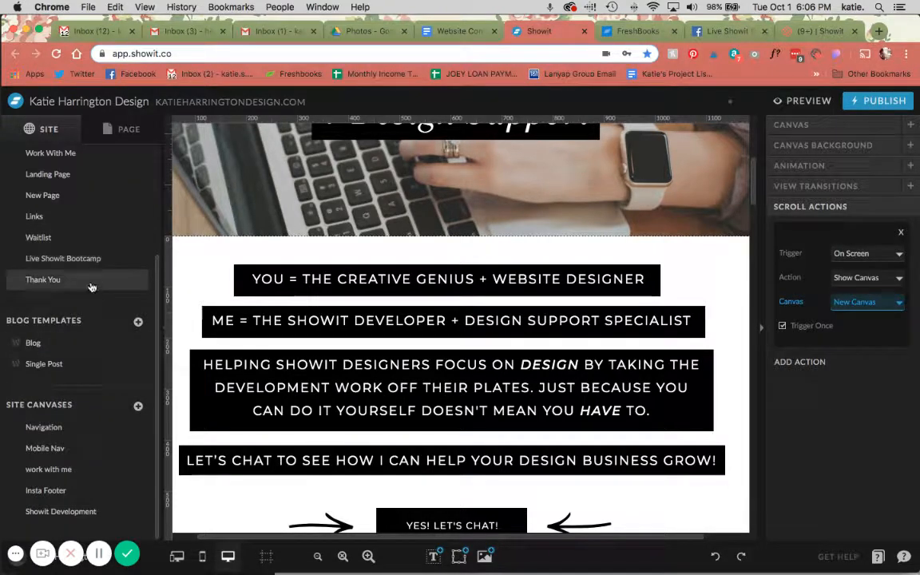
click(45, 448)
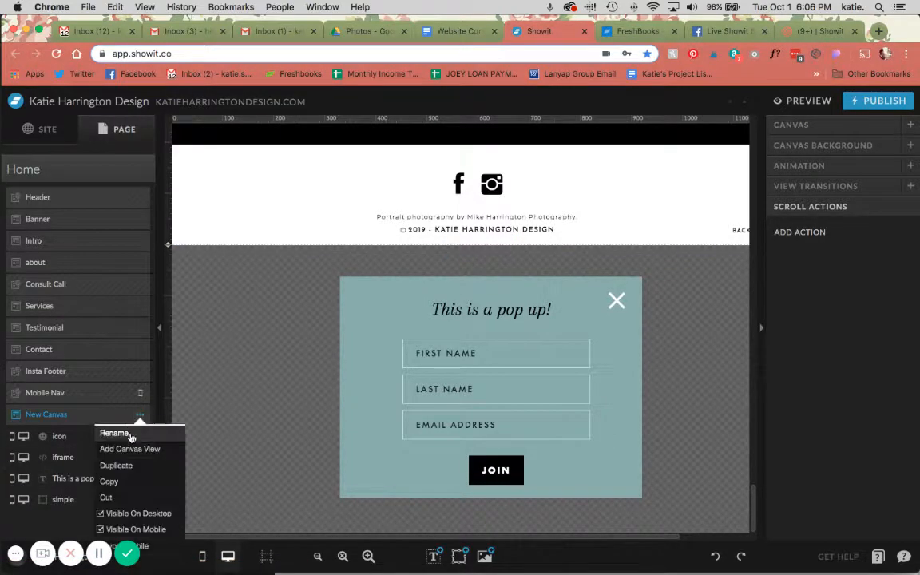
- Rename the New Canvas canvas to "Pop up" and save
click(114, 433)
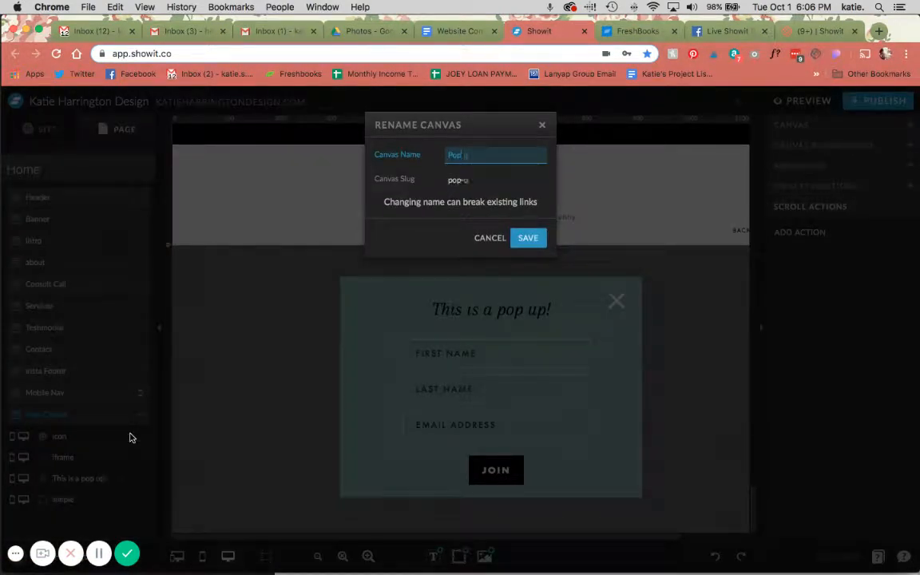
click(528, 237)
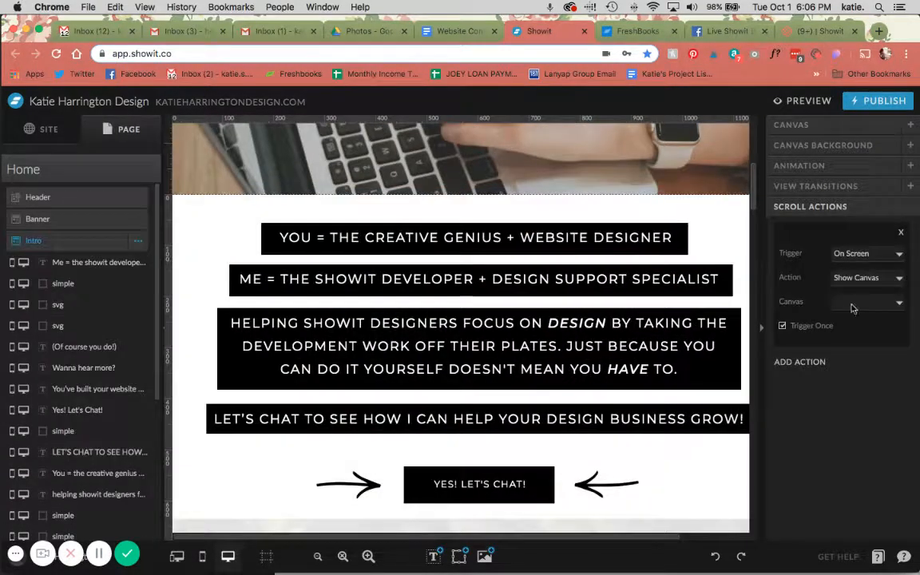
- Set the scroll action's Canvas to Pop up with Trigger Once kept checked
click(866, 301)
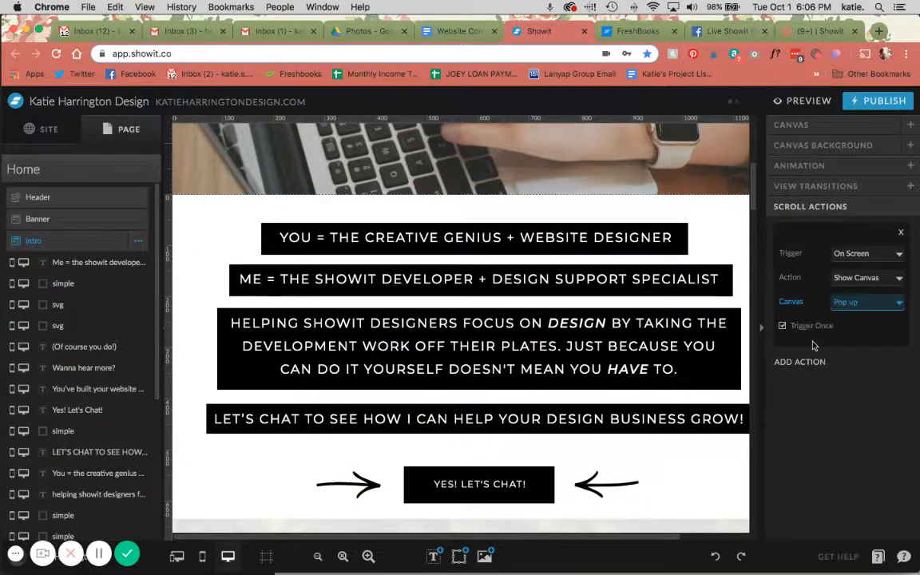
click(782, 326)
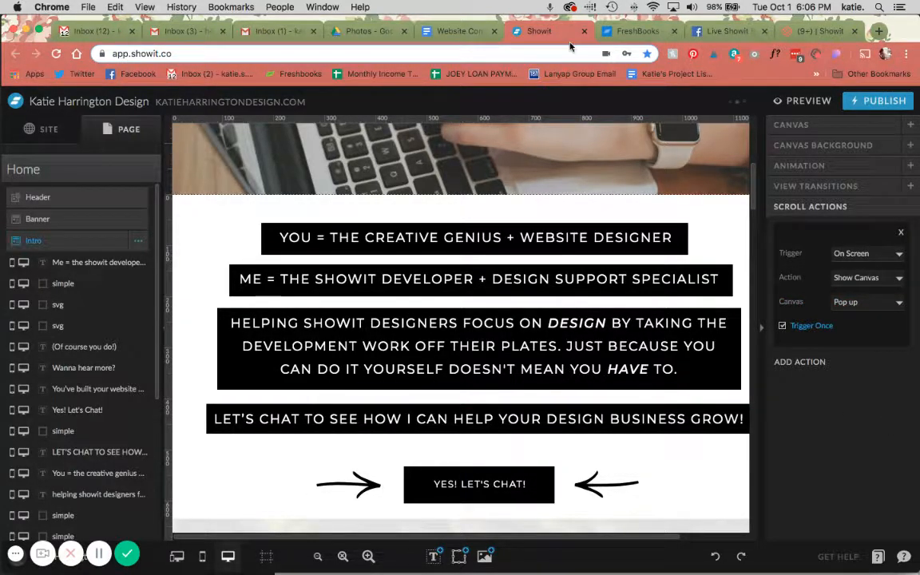
click(477, 418)
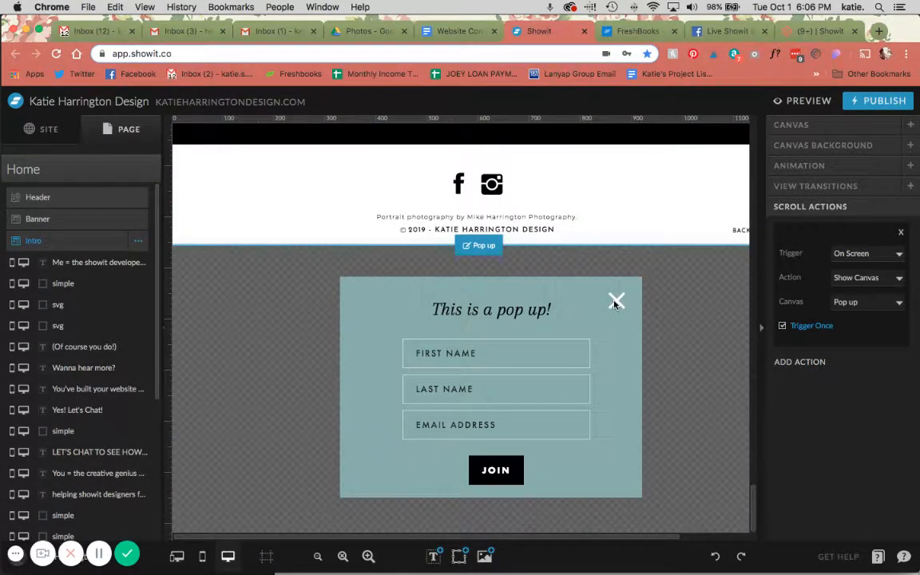
- Give the white X a Hide Canvas click action on This Canvas, then launch the site preview
click(617, 301)
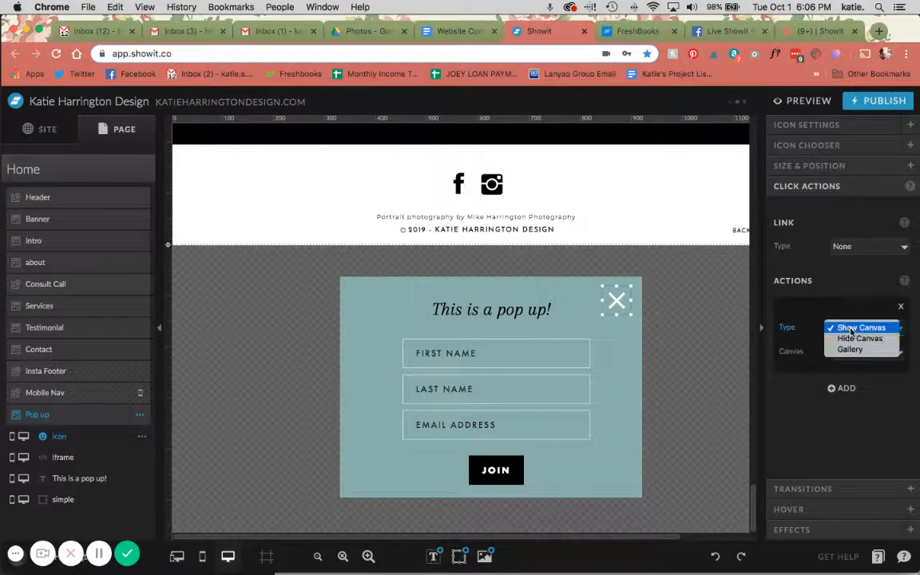
click(860, 338)
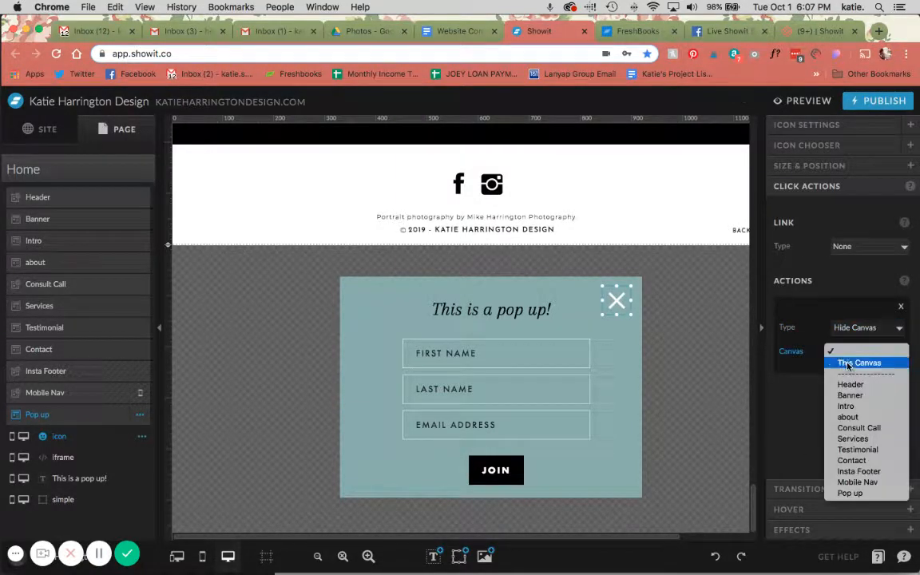
click(859, 363)
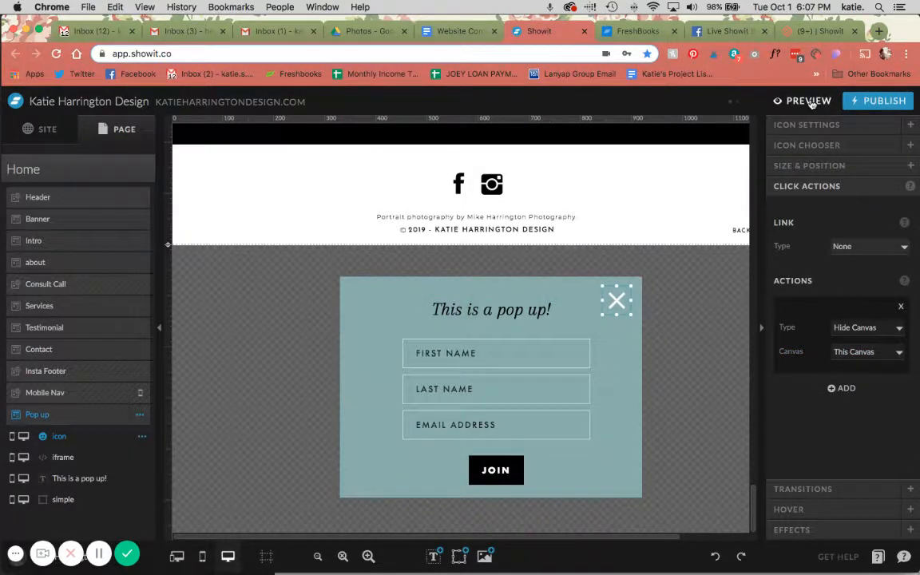
click(807, 100)
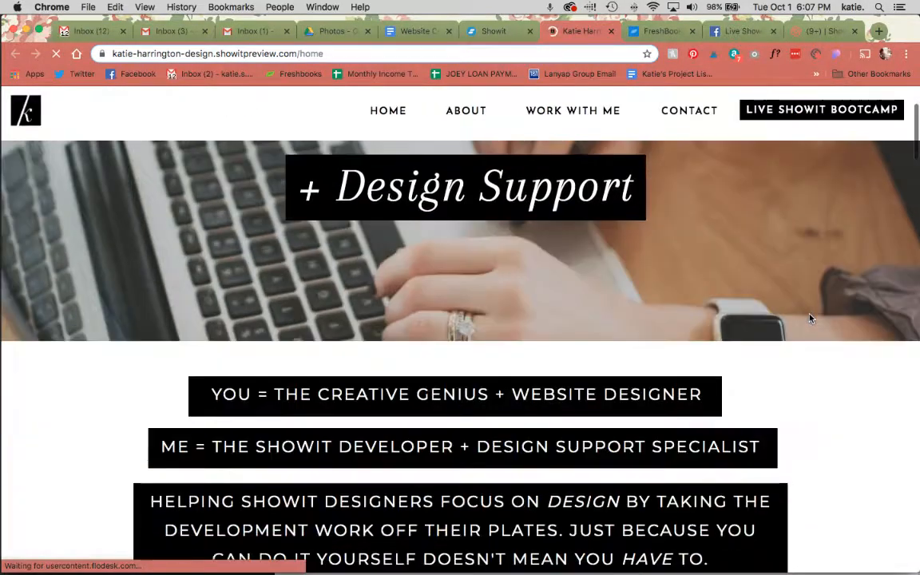
- Scroll the previewed Home page until the teal pop-up appears, close it, and return to the editor
scroll(down, 3)
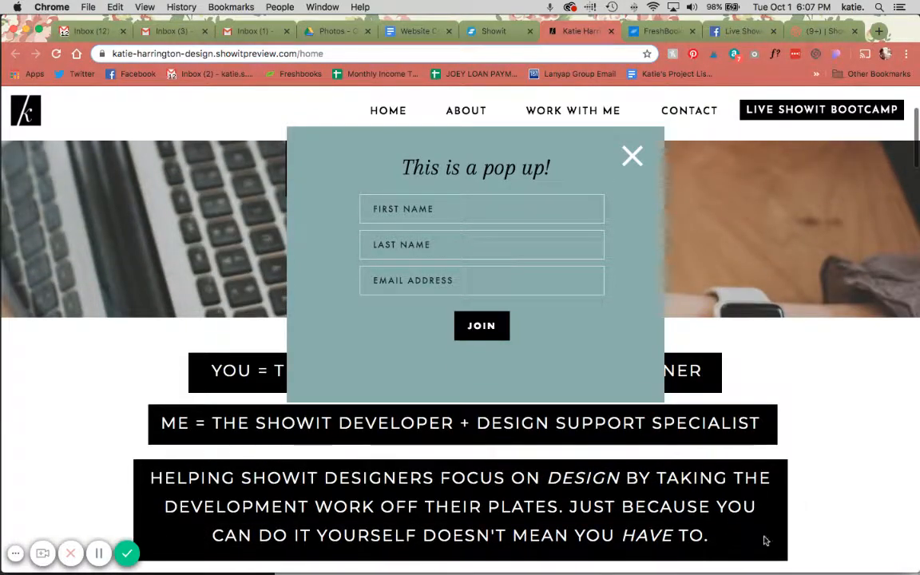
scroll(down, 3)
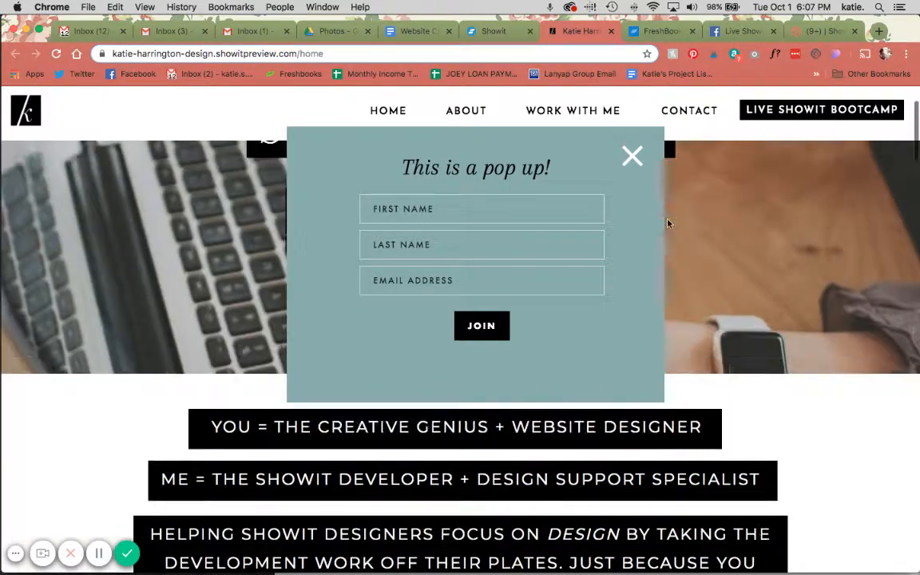
click(632, 156)
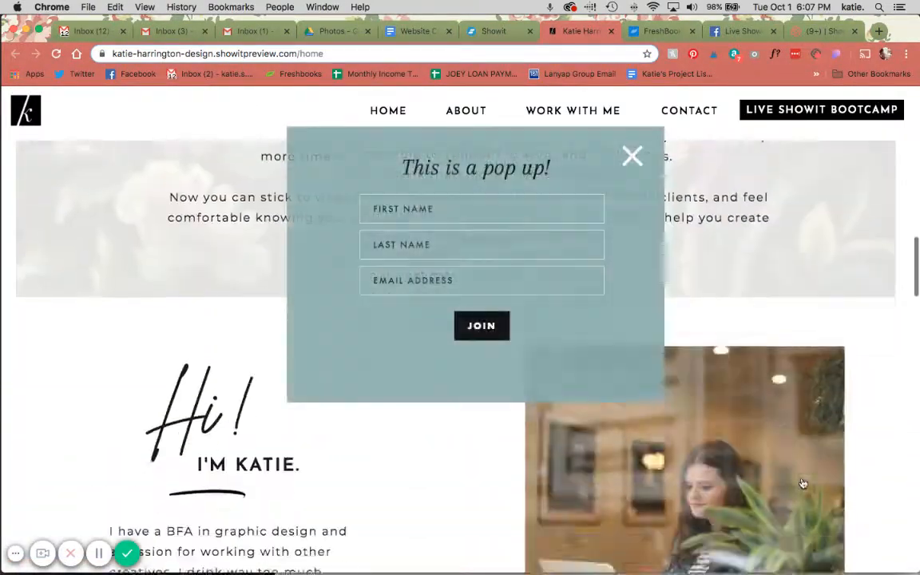
scroll(down, 3)
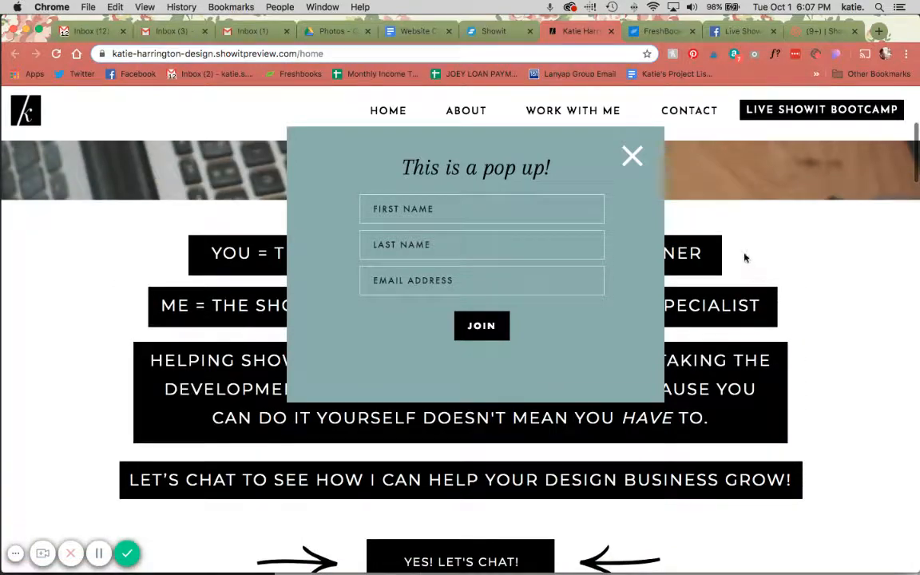
click(631, 156)
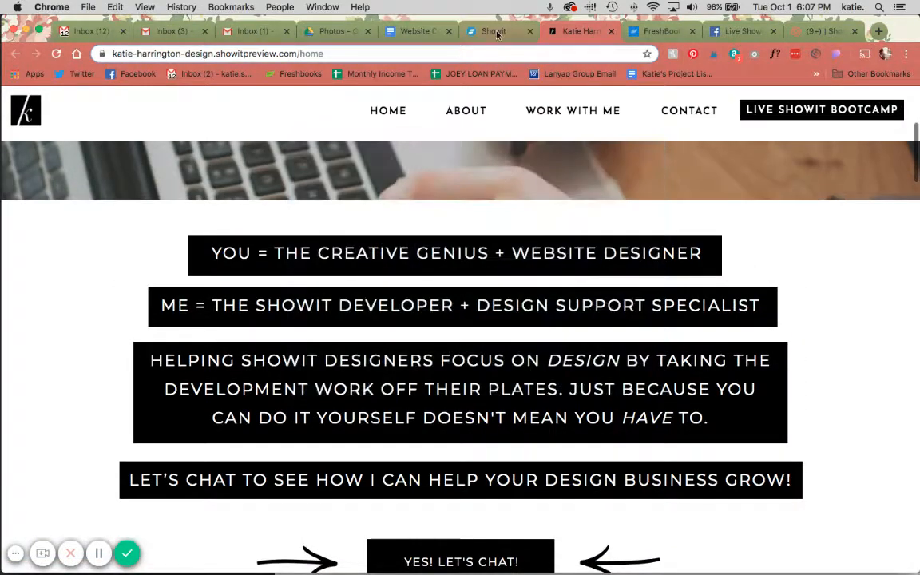
click(495, 31)
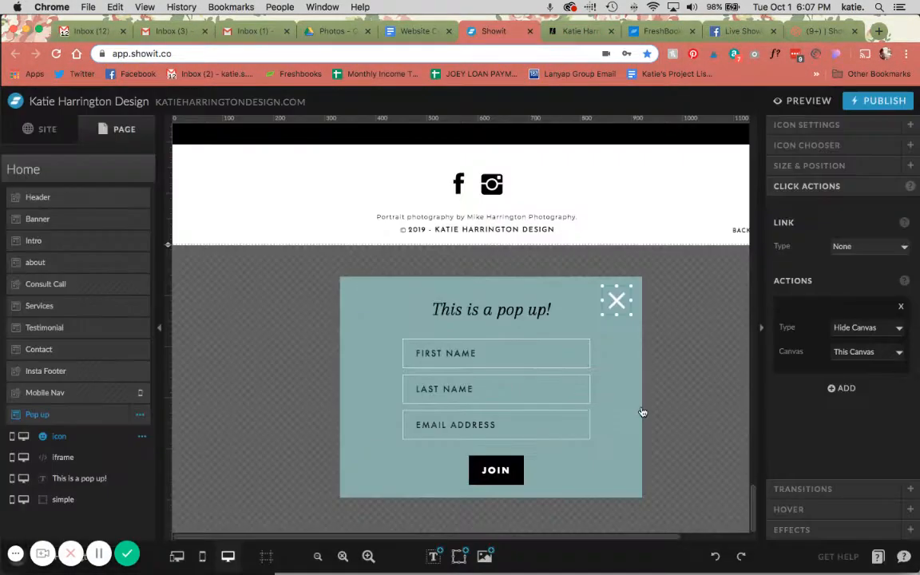
- Launch a fresh preview of the Home page from the editor
click(491, 383)
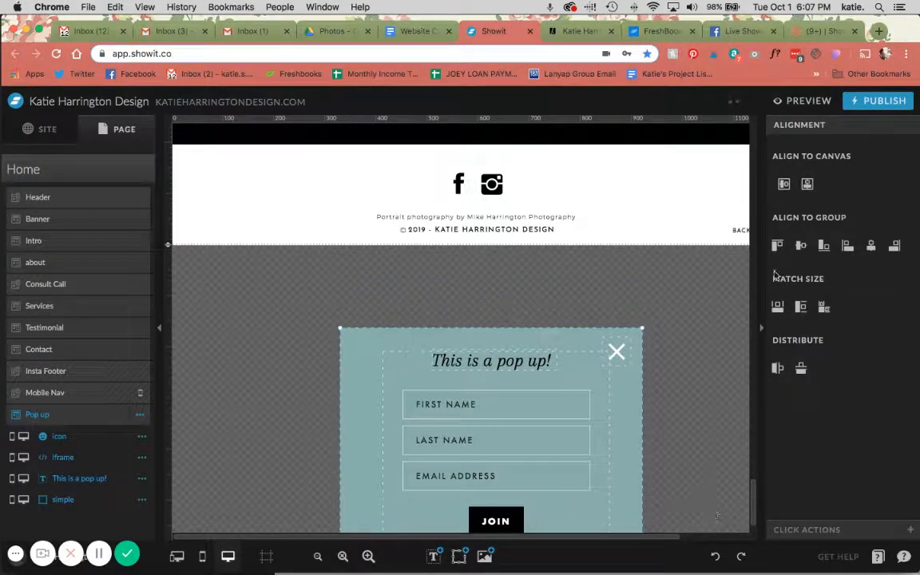
click(808, 100)
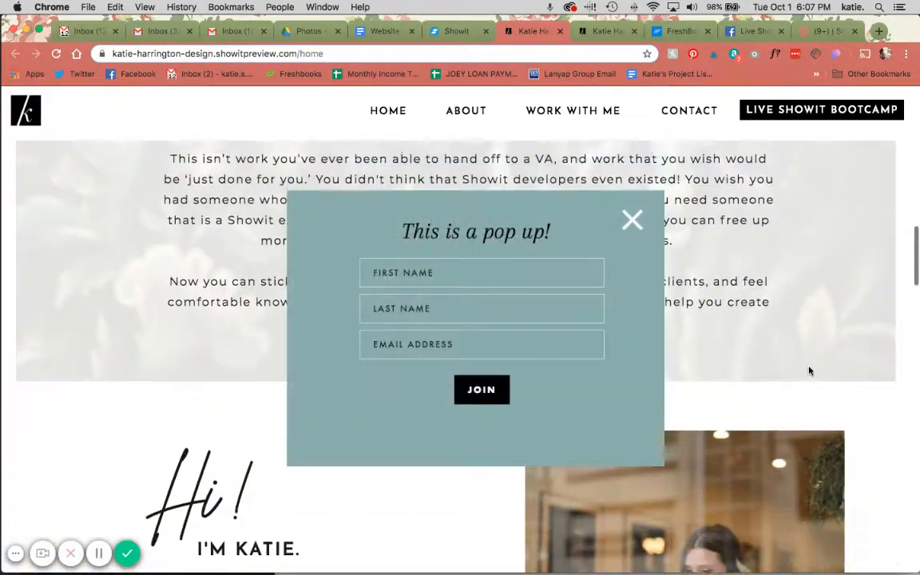
- Try the pop-up's First Name field, dismiss it with the white X, and return to the editor
click(482, 273)
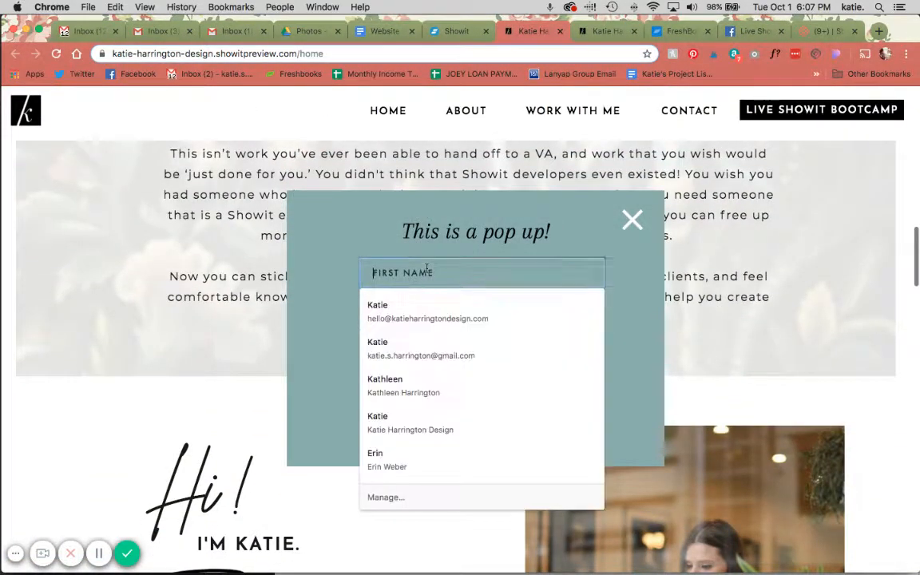
click(481, 344)
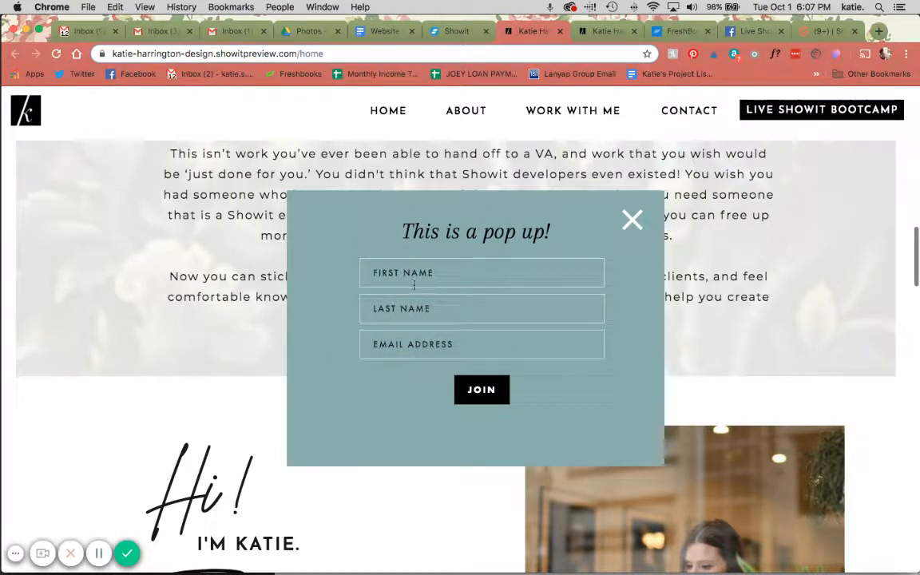
mouse_move(631, 219)
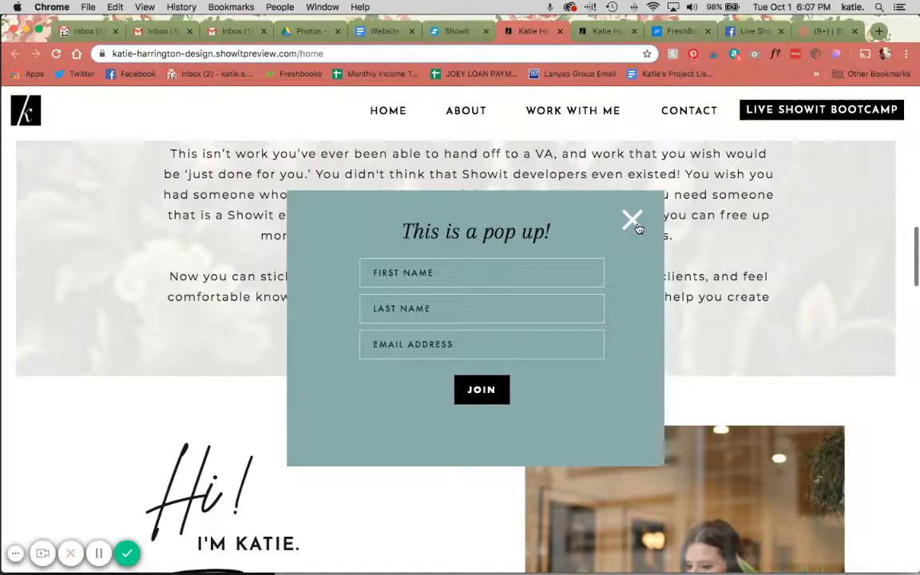
mouse_move(628, 364)
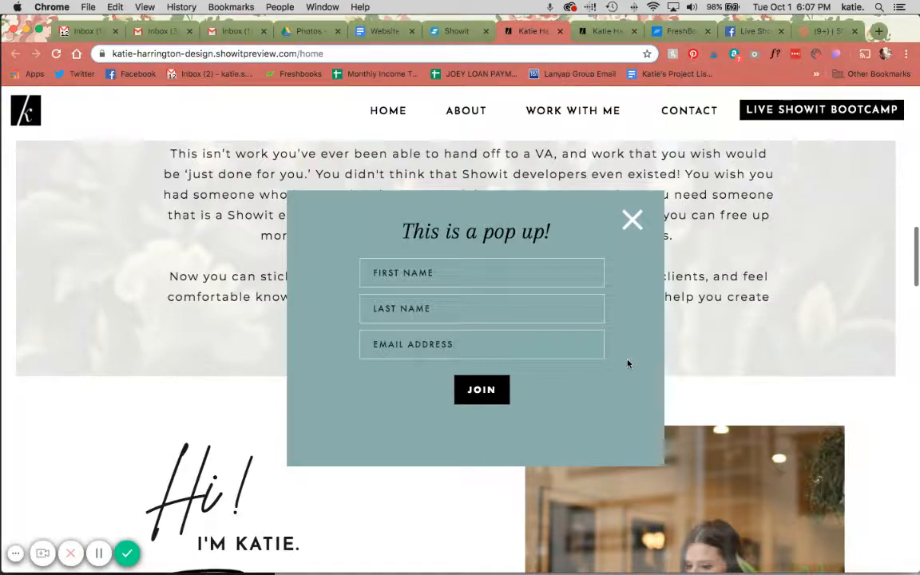
scroll(down, 3)
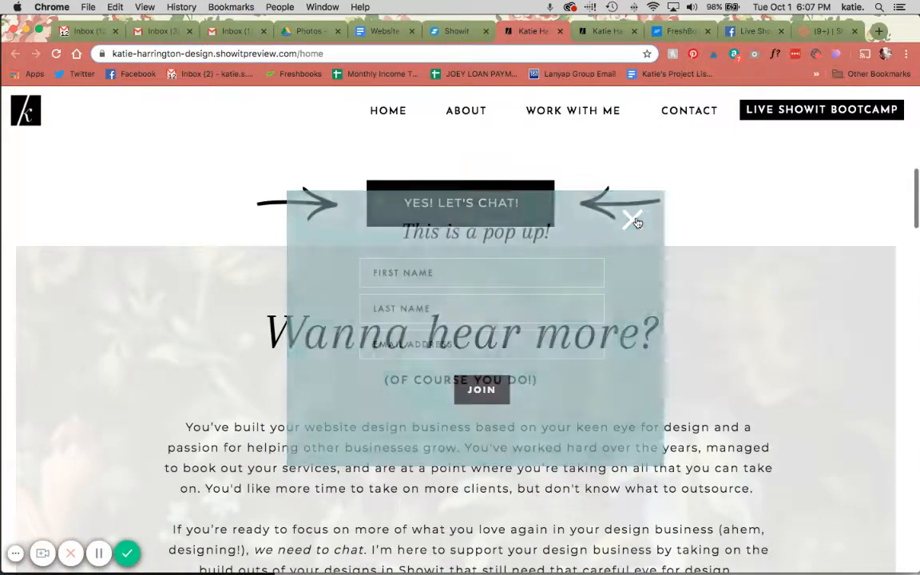
click(632, 220)
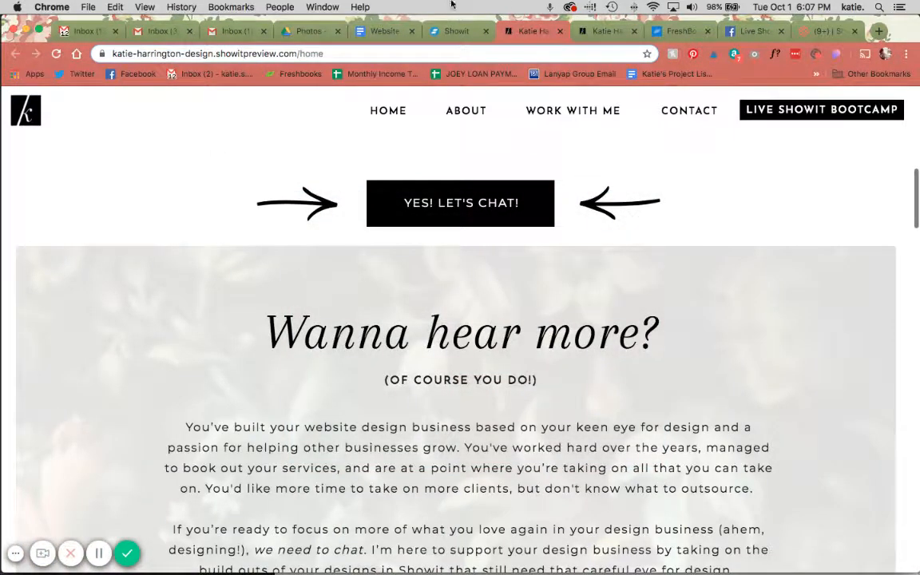
click(456, 31)
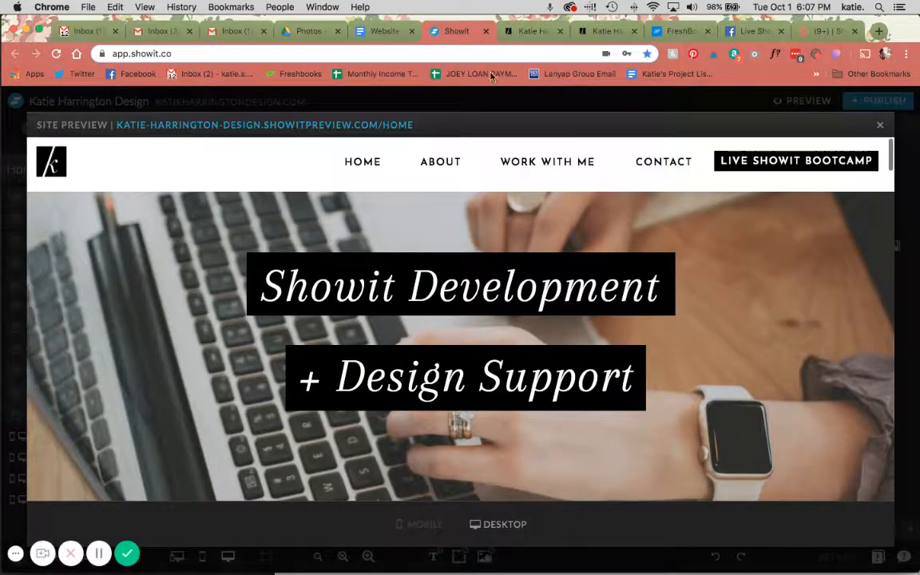